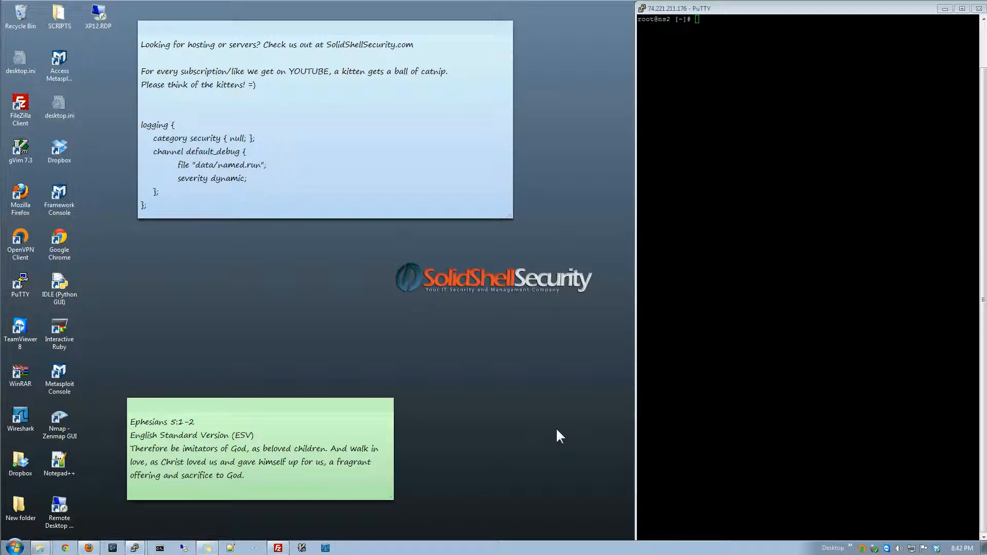
mouse_move(791, 159)
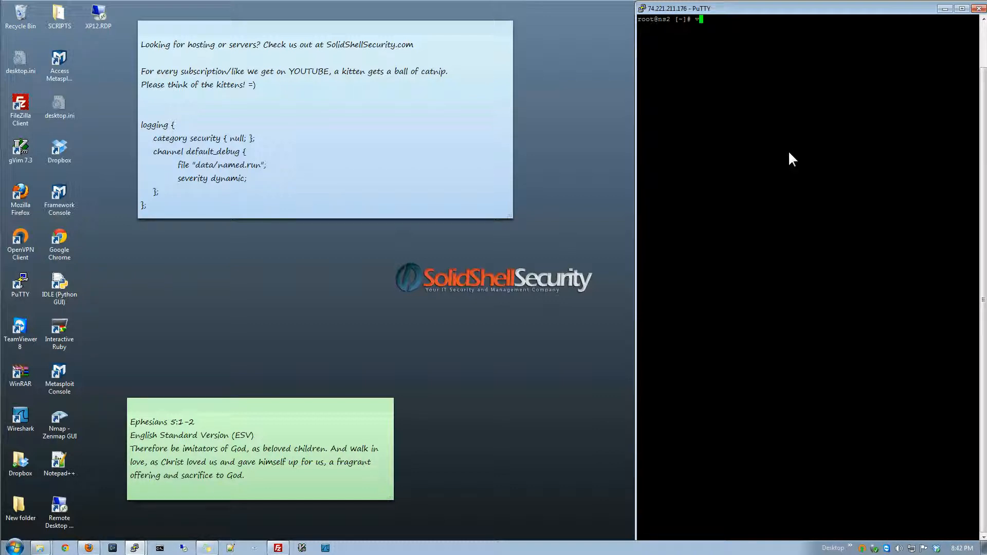
Enter vim /var/log/messages at the root prompt without running it yet
text(vim /var/log/messsges)
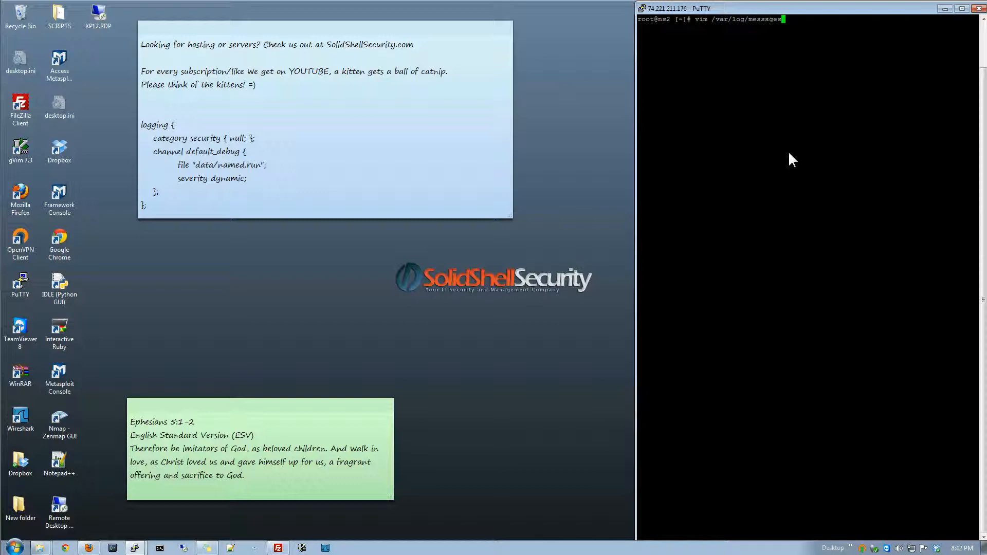
Run the command and scroll the messages log toward the named 'query (cache) denied' entries
key(Return)
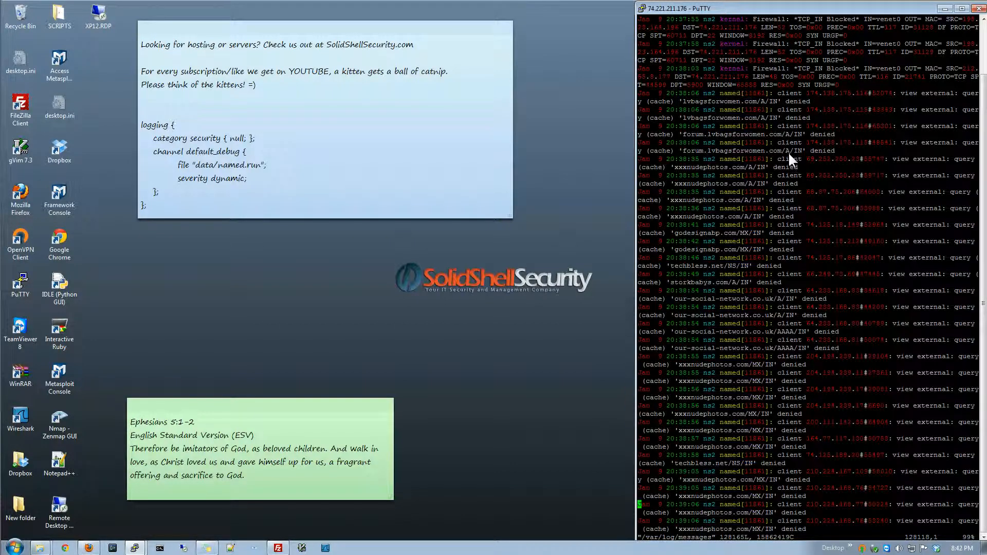
scroll(down, 3)
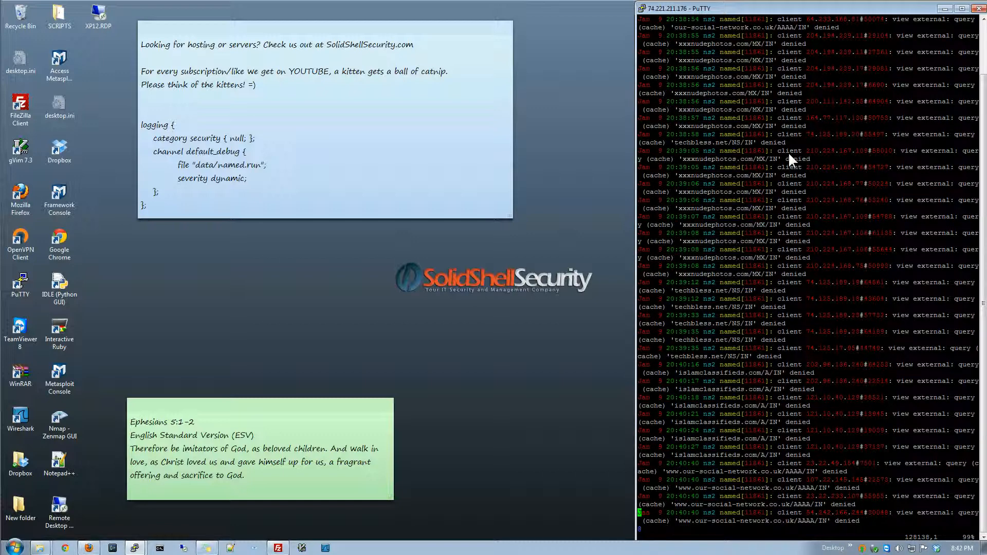
mouse_move(824, 152)
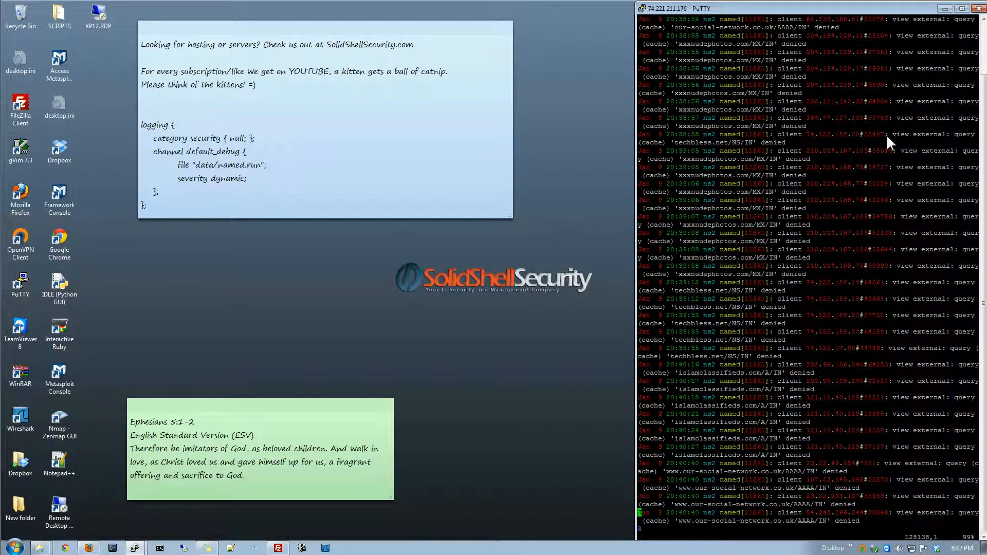
mouse_move(806, 176)
text(:q)
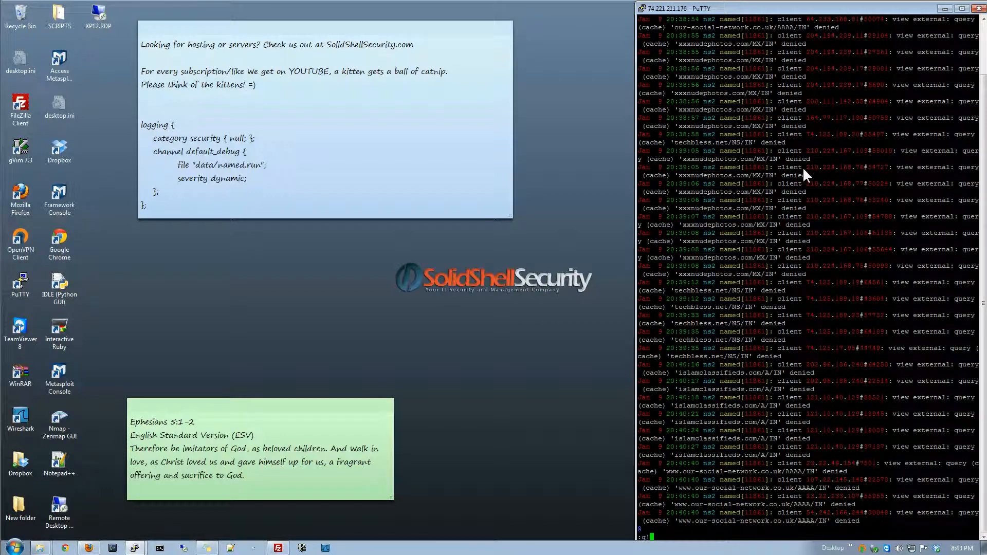
Quit the log, view LF_BIND settings in /etc/csf/csf.conf with vim, then quit back to the shell
key(Return)
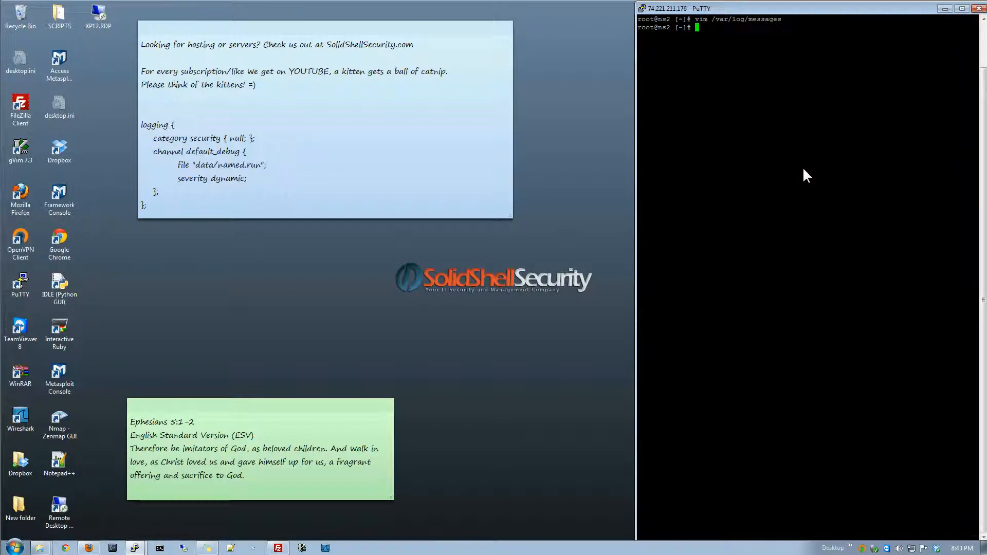
text(vim /etc/csf/csf.conf)
text(:exi)
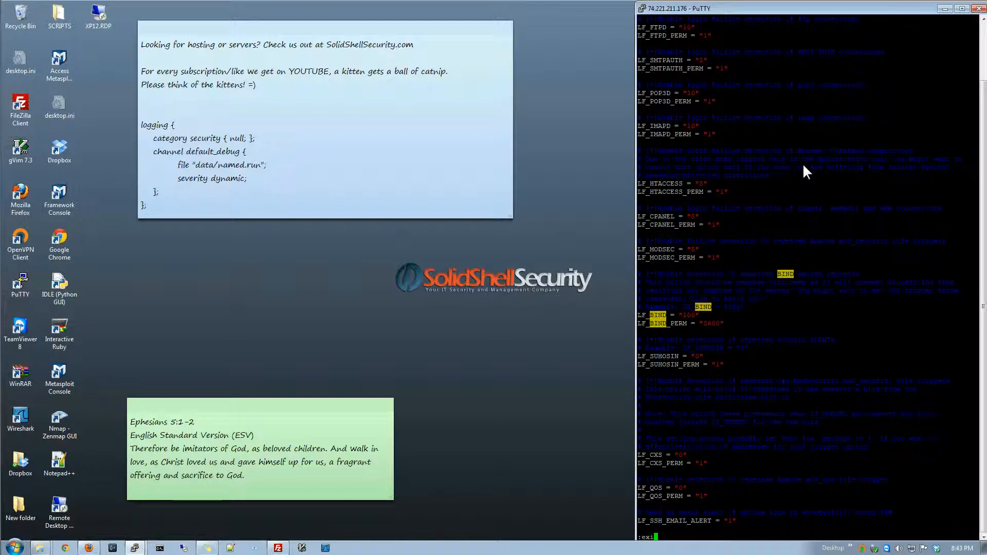
key(Return)
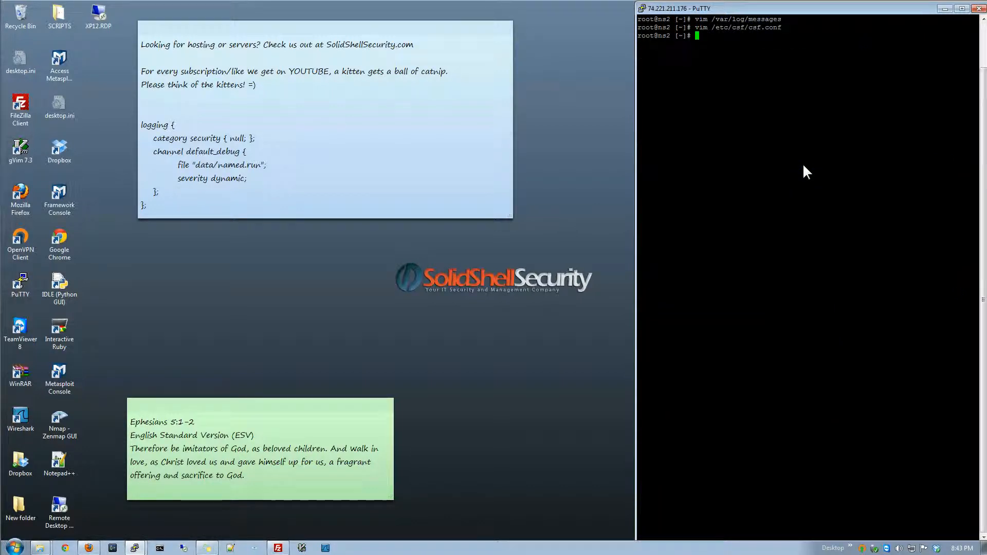
Start vim on /etc/named.conf to reach its logging block
text(vim /etc)
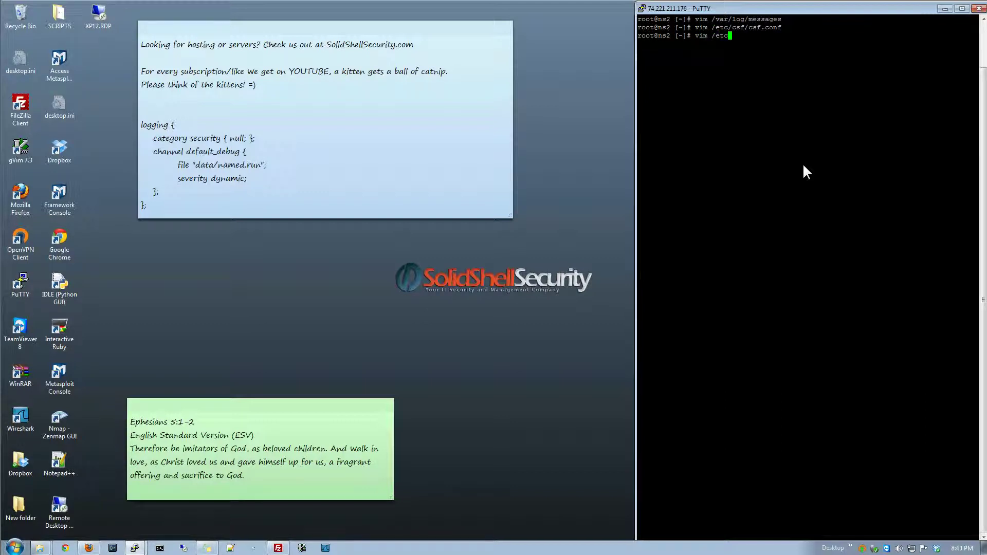
text(named)
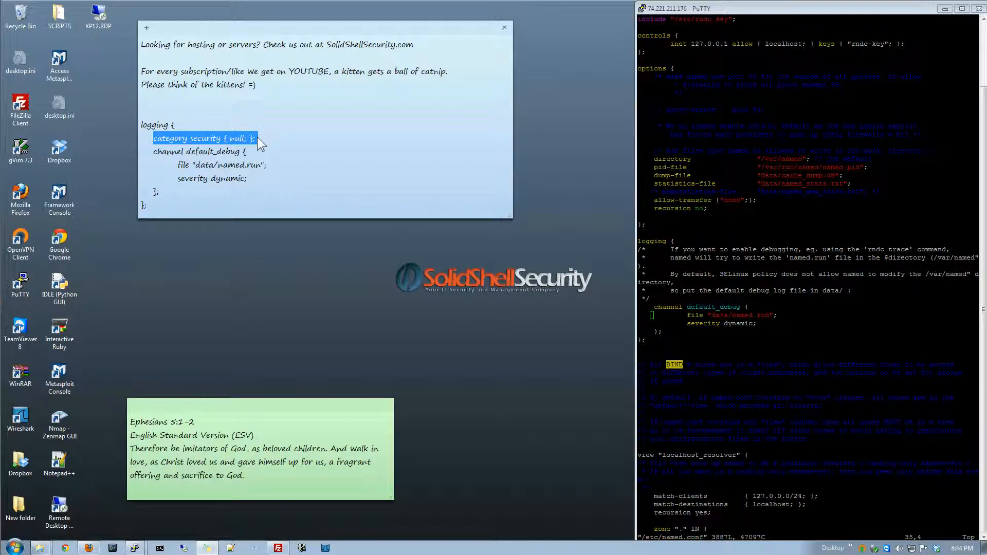
mouse_move(259, 146)
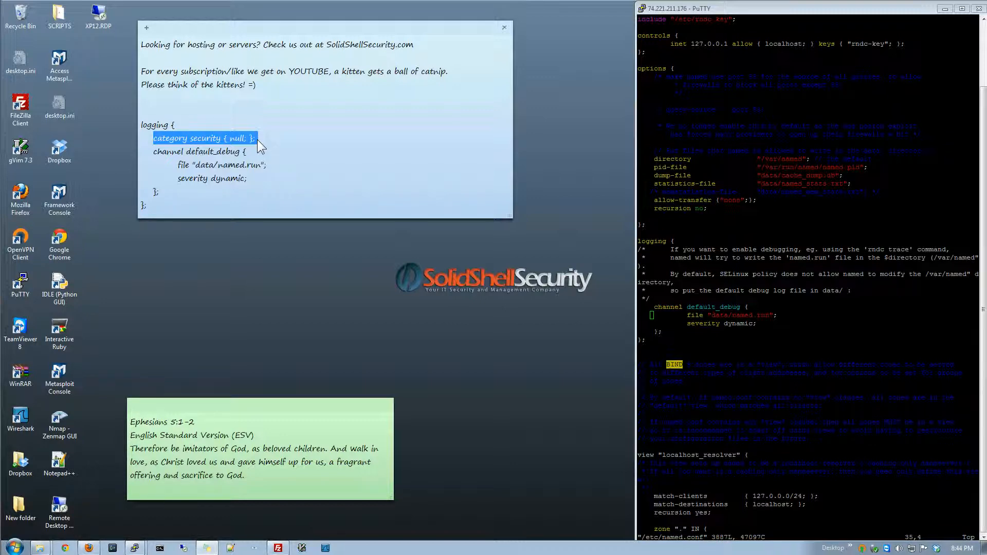